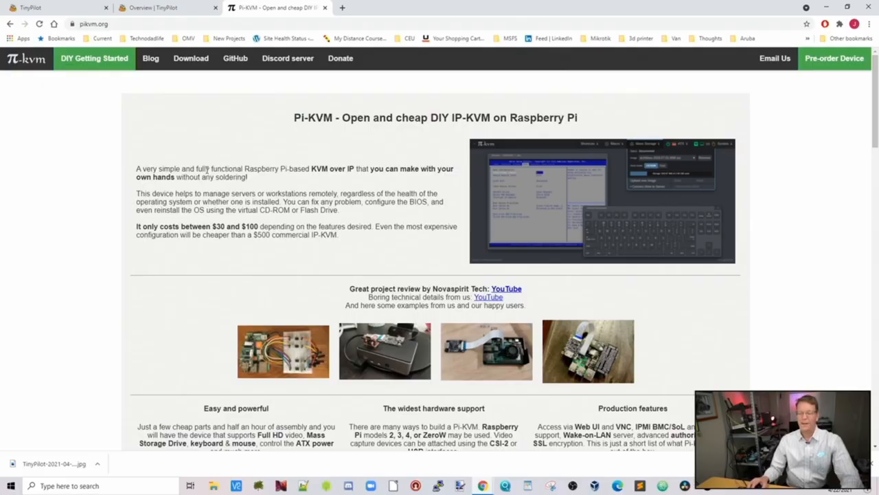
{"action": "mouse_move", "coordinate": [193, 151]}
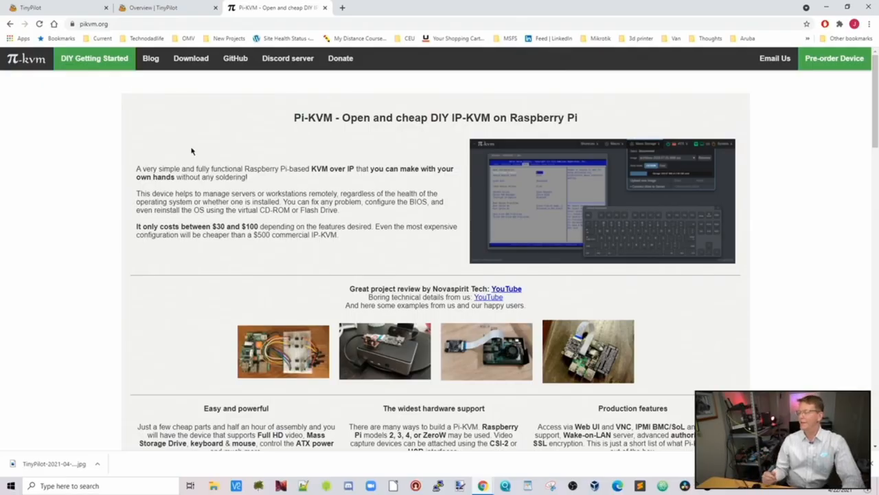